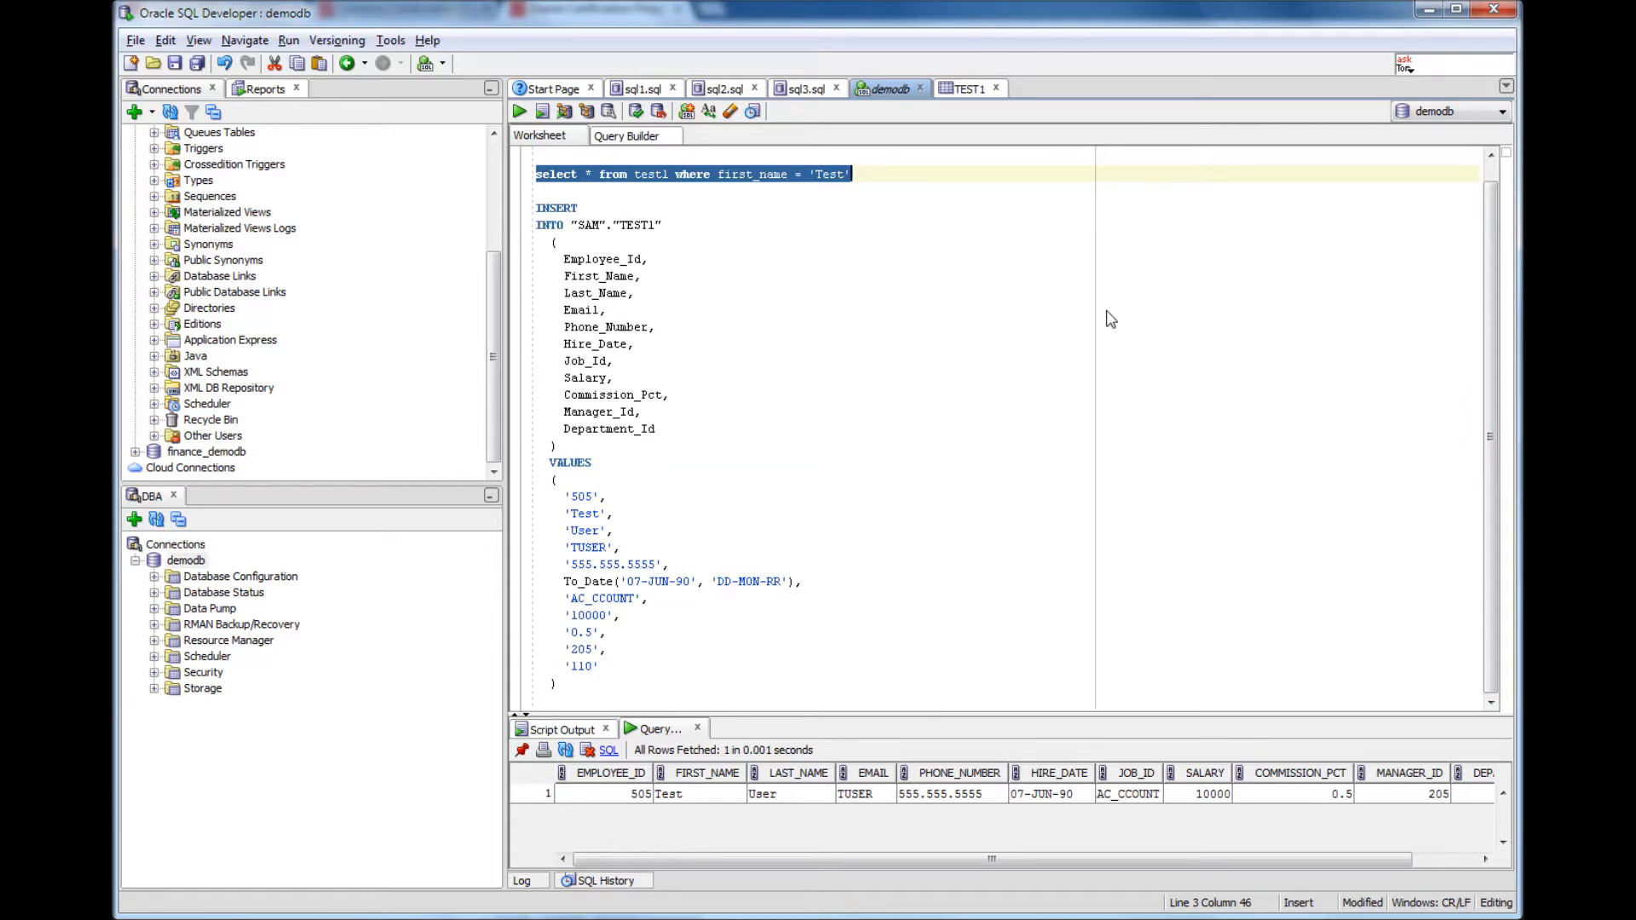
mouse_move(525, 232)
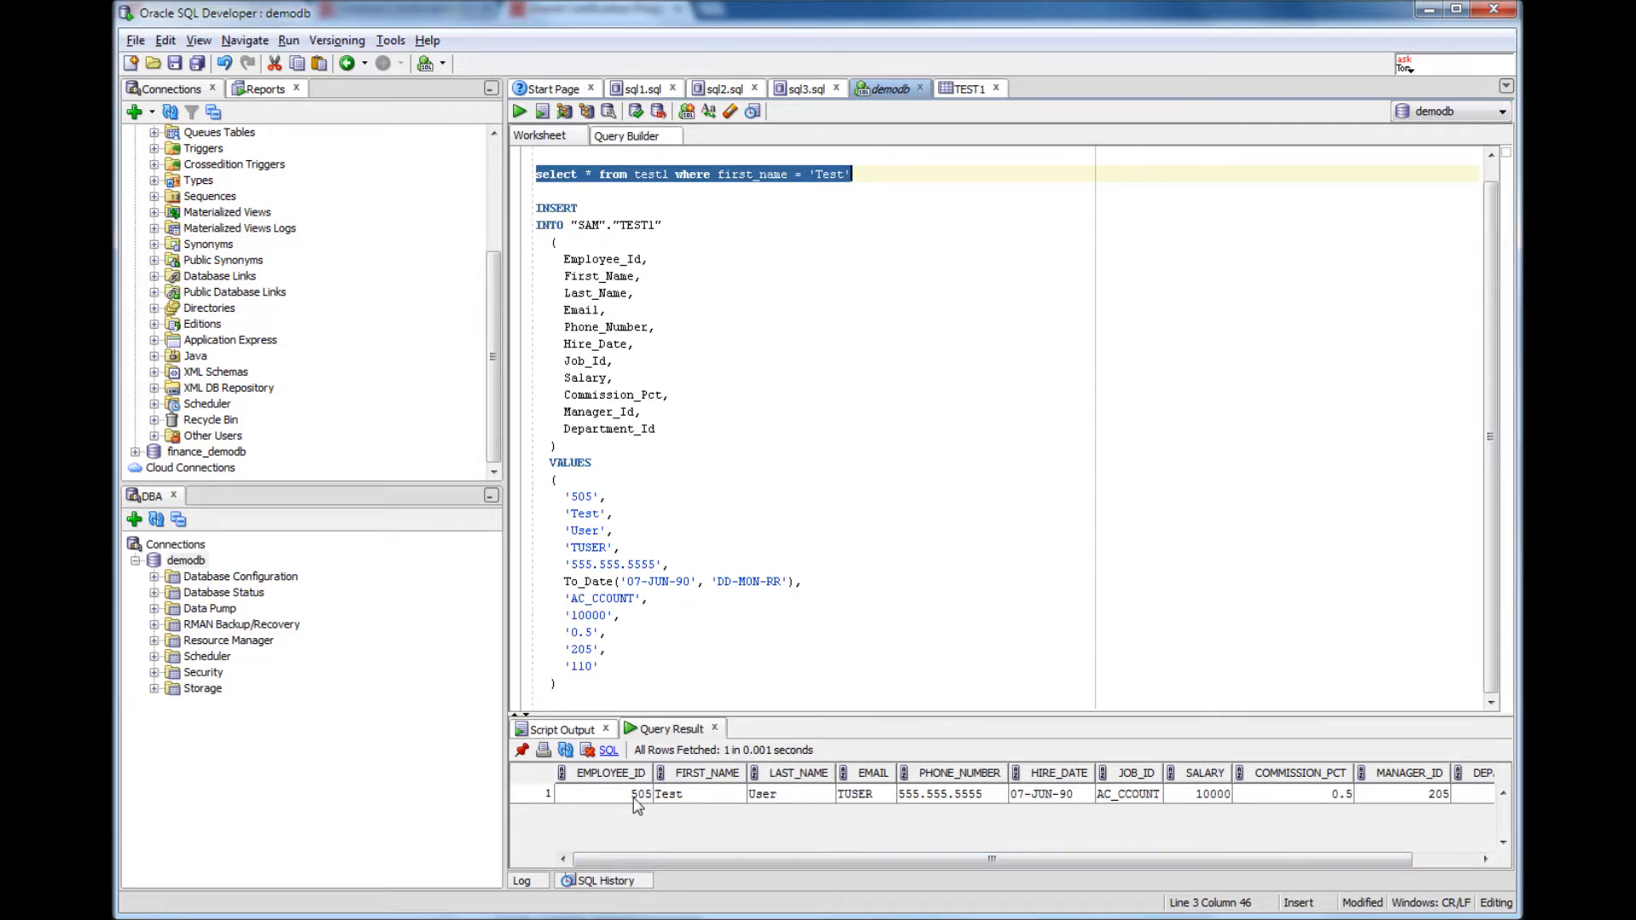
Step: Add a blank line below the SELECT query showing employee 505, Test User
left_click(660, 225)
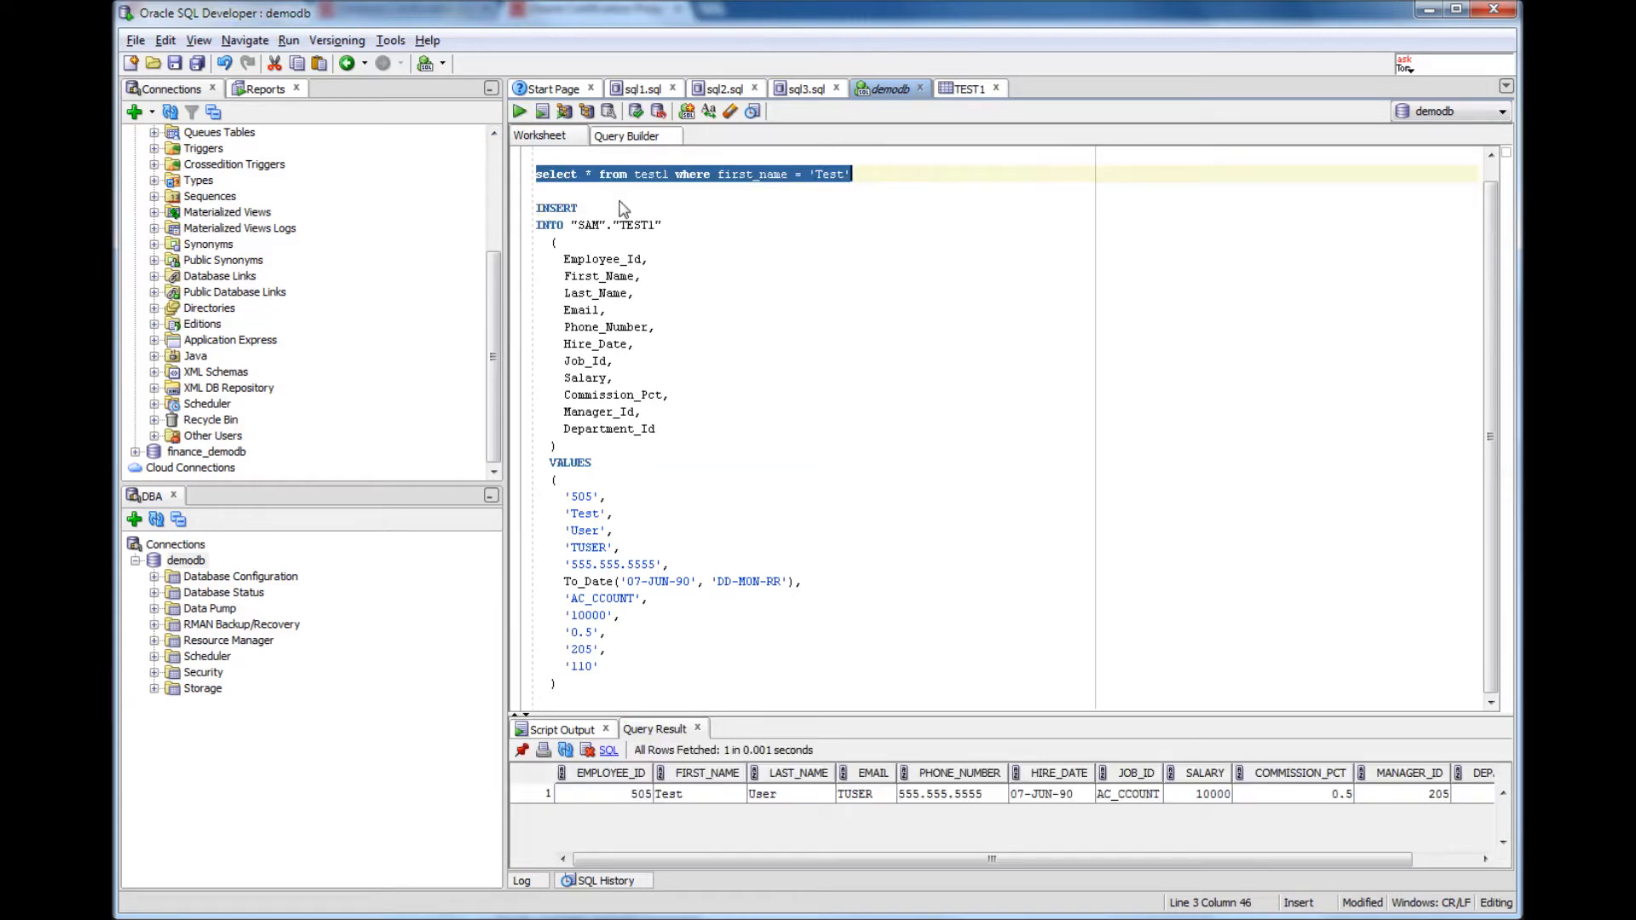
mouse_move(646, 804)
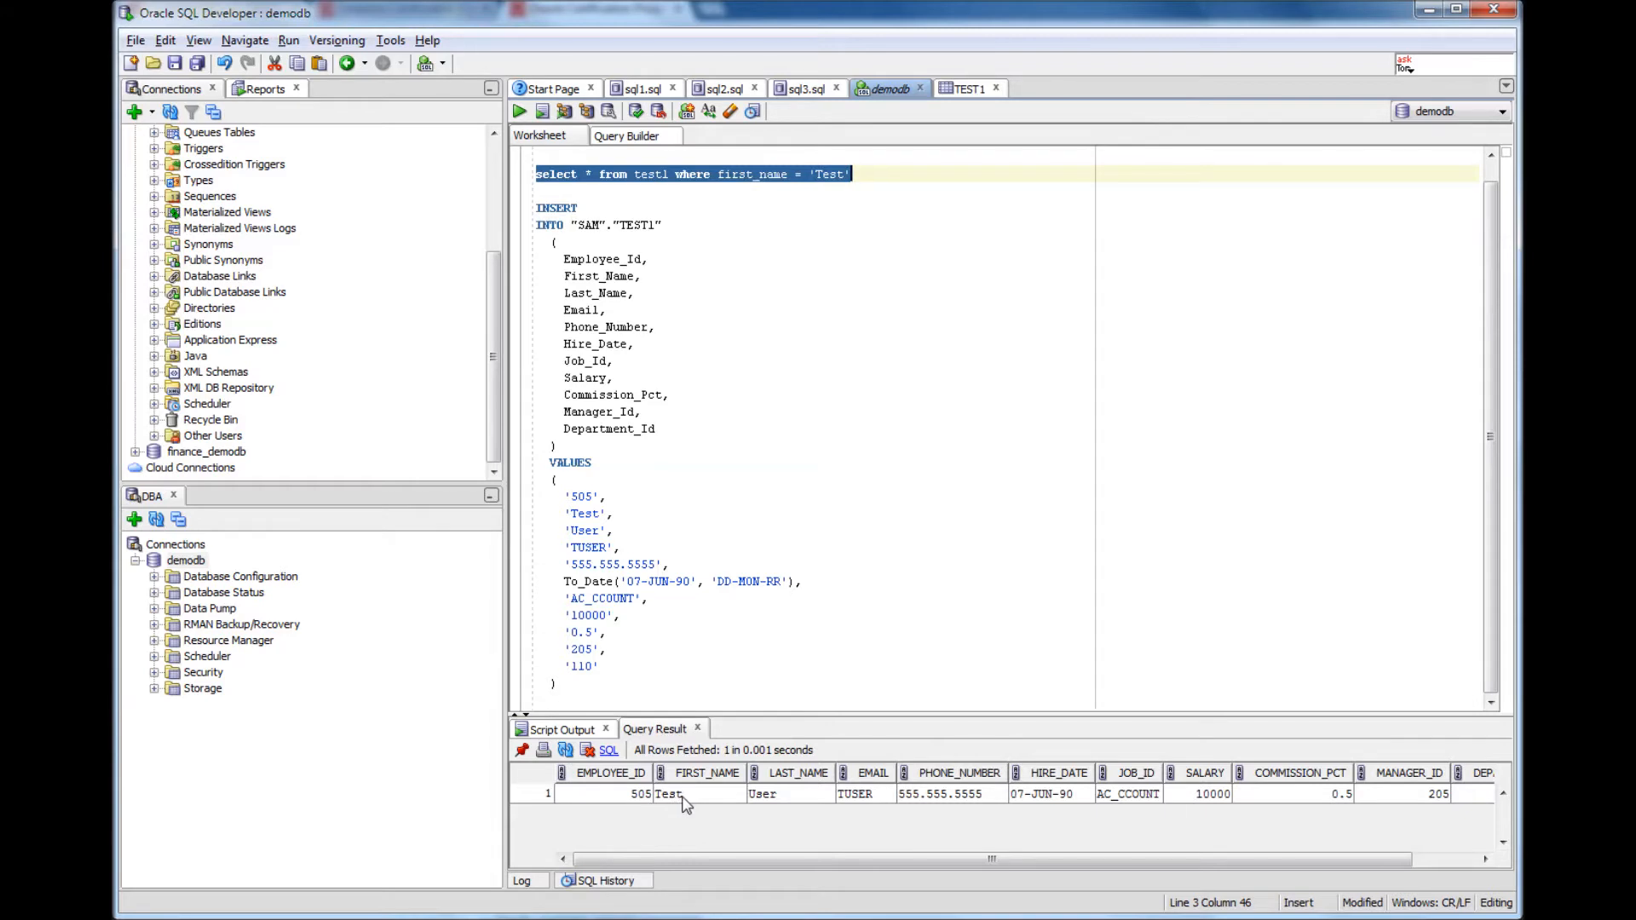
mouse_move(892, 204)
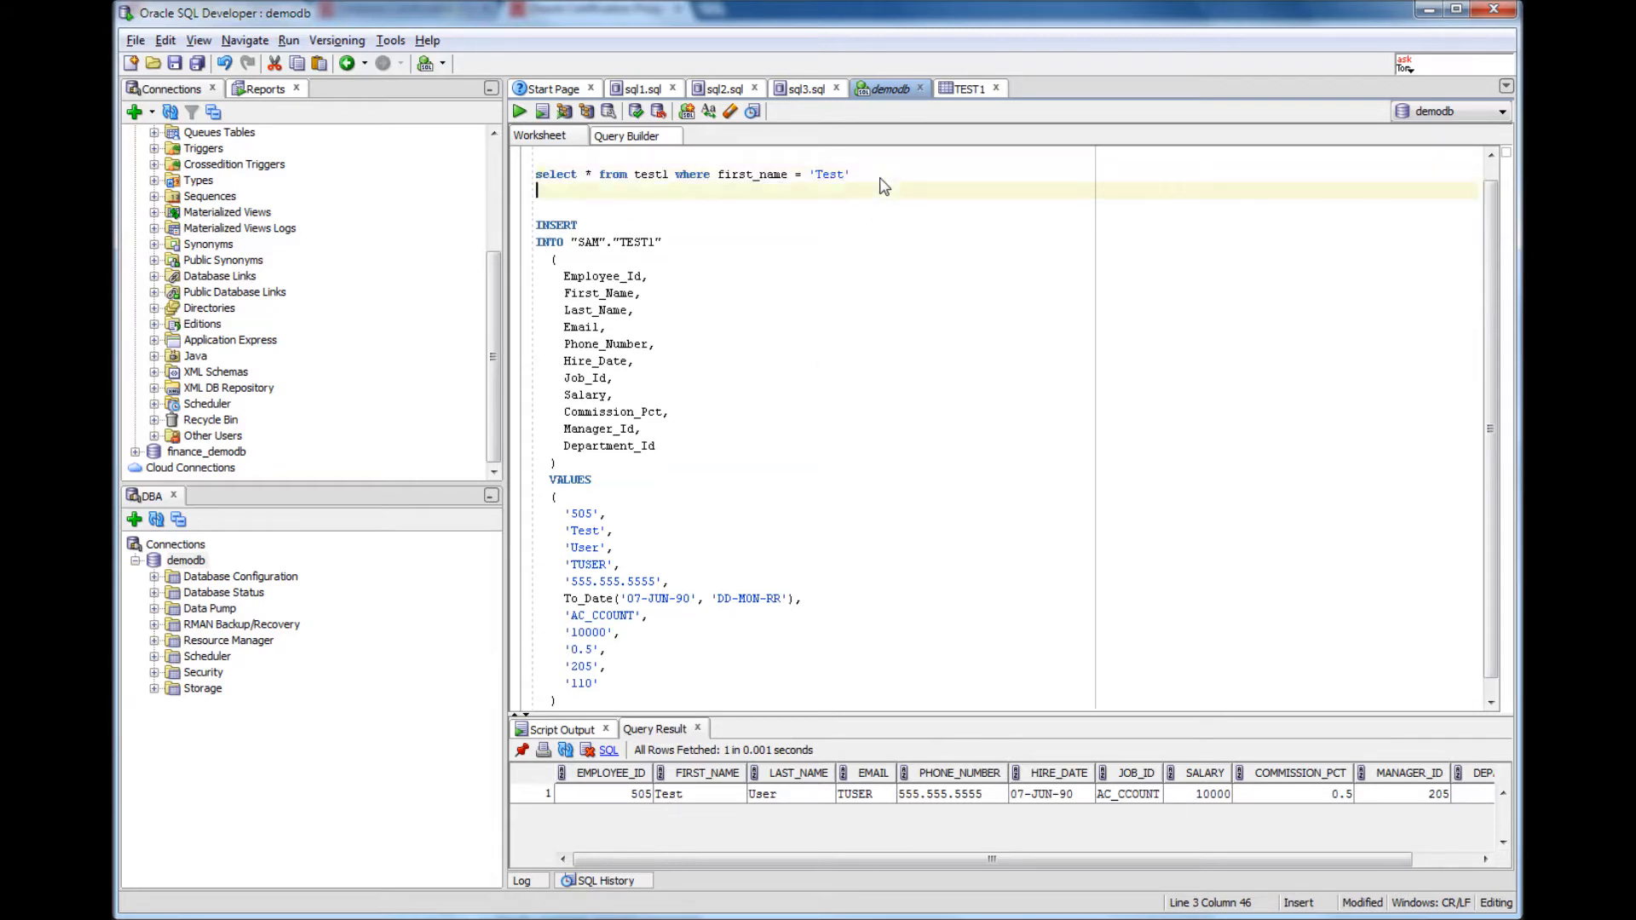
Step: Write the statement: delete from test1 where first_name = 'Test'
type("delete from")
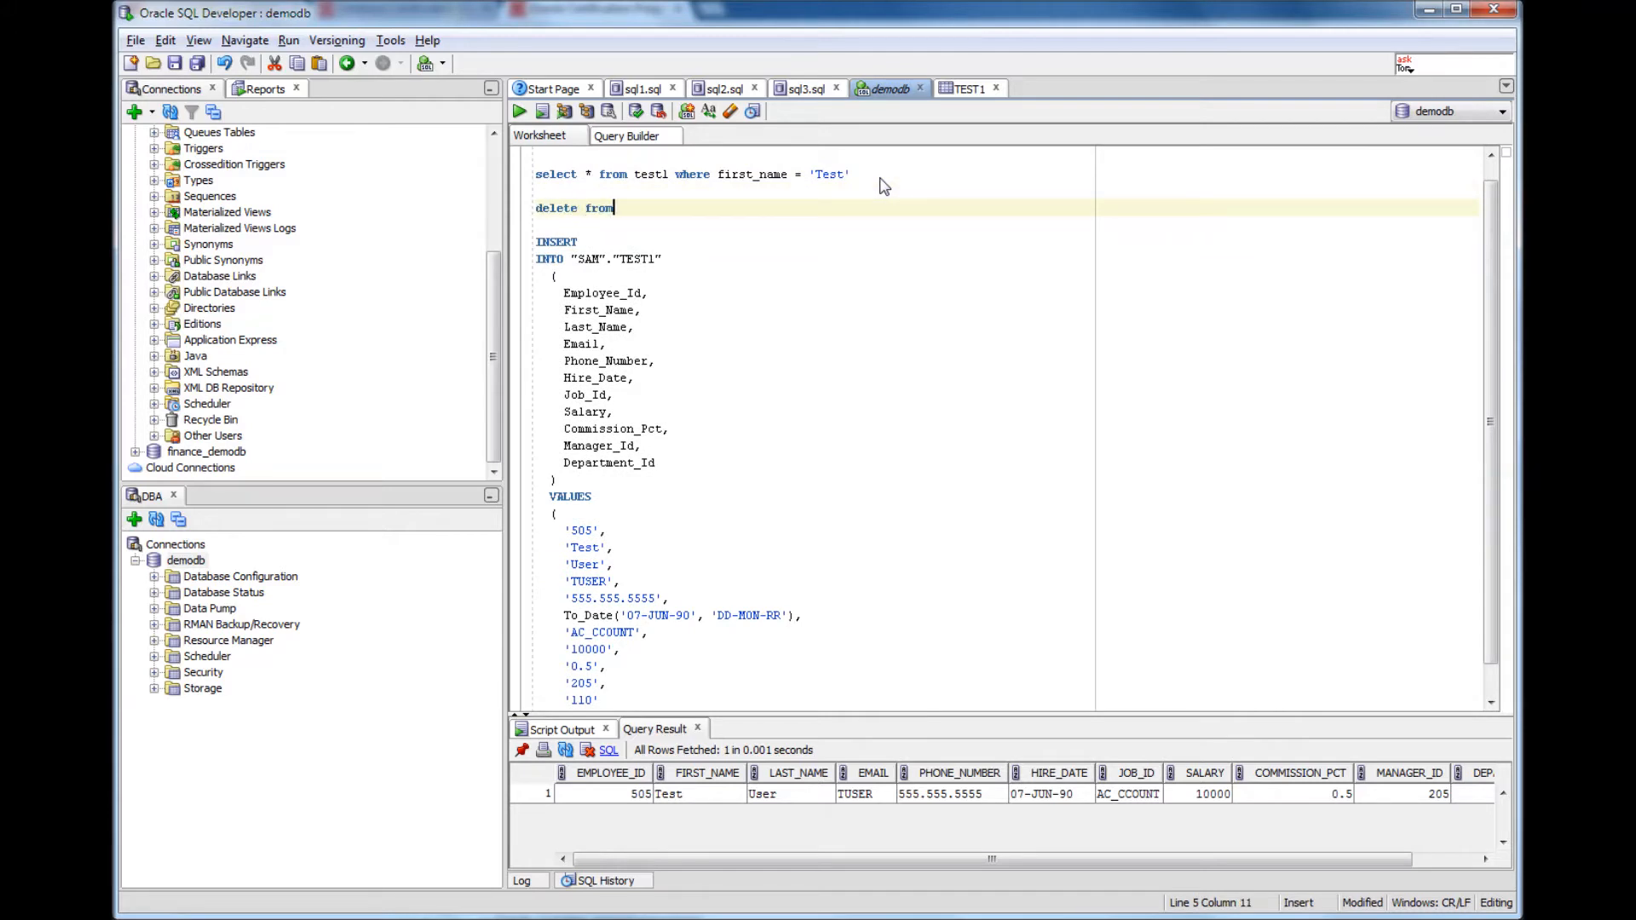
type("\" \"")
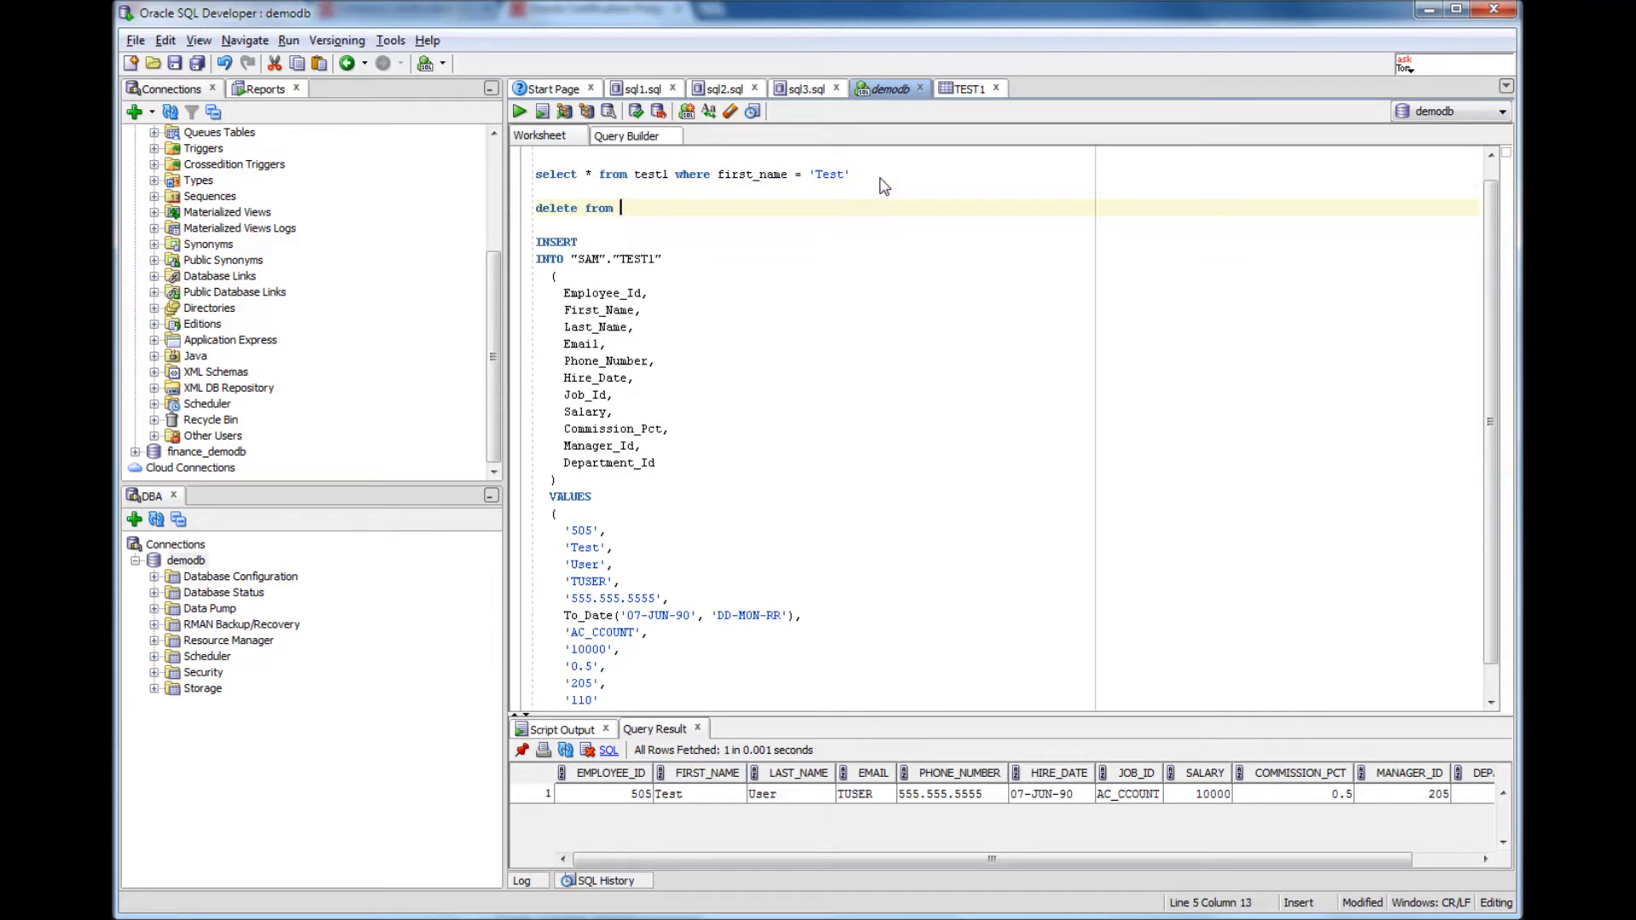
type("test1")
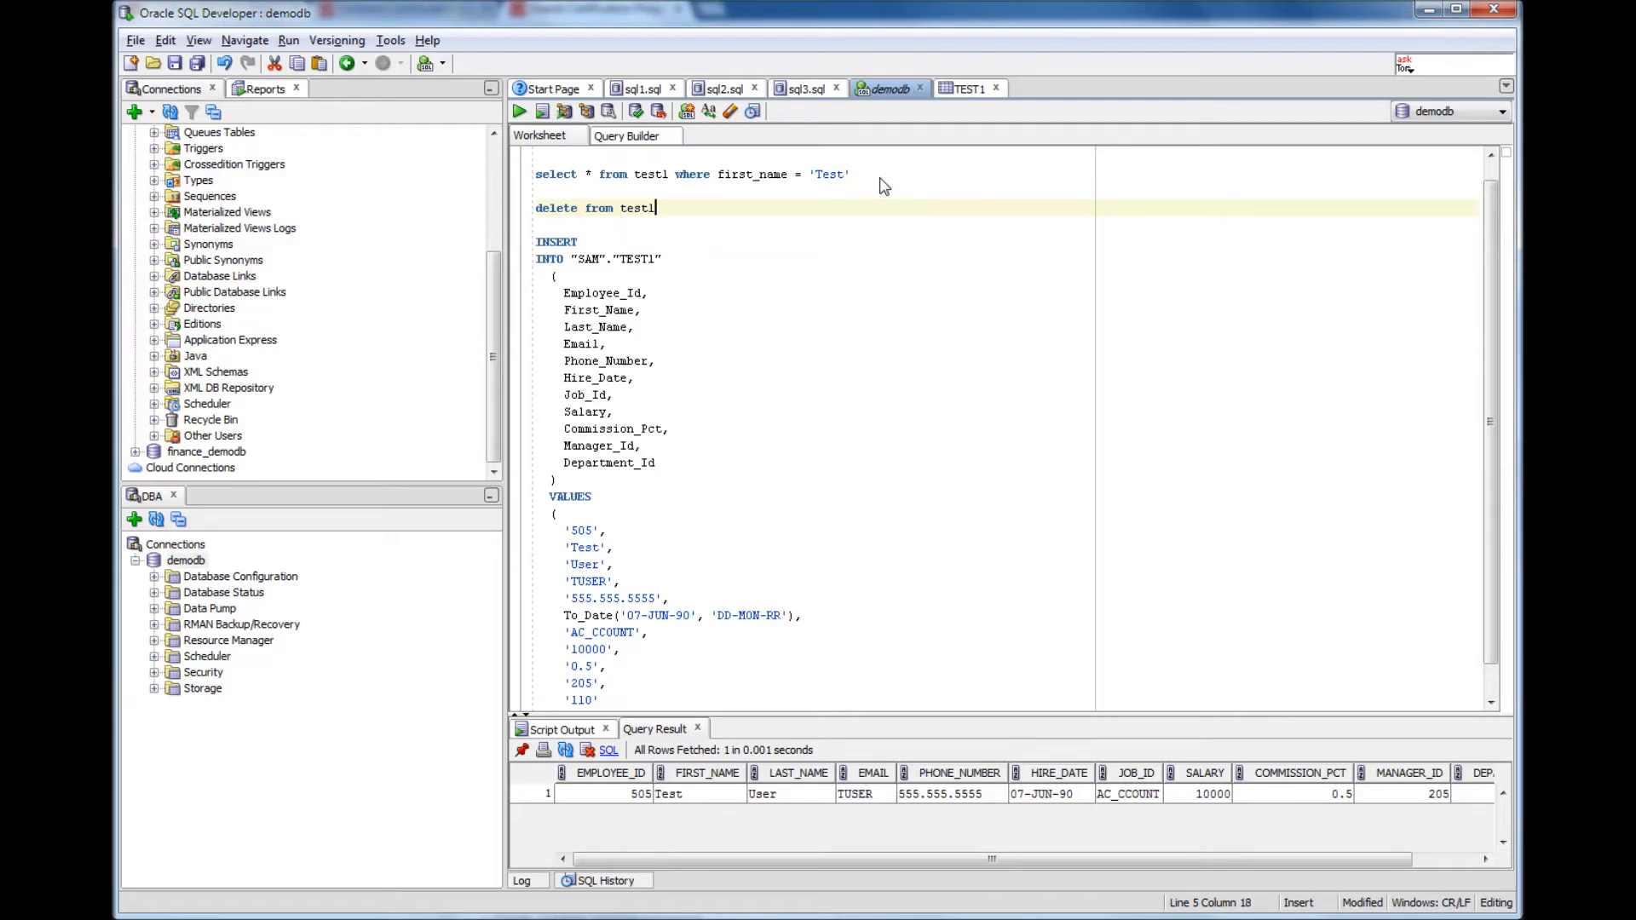
type("where")
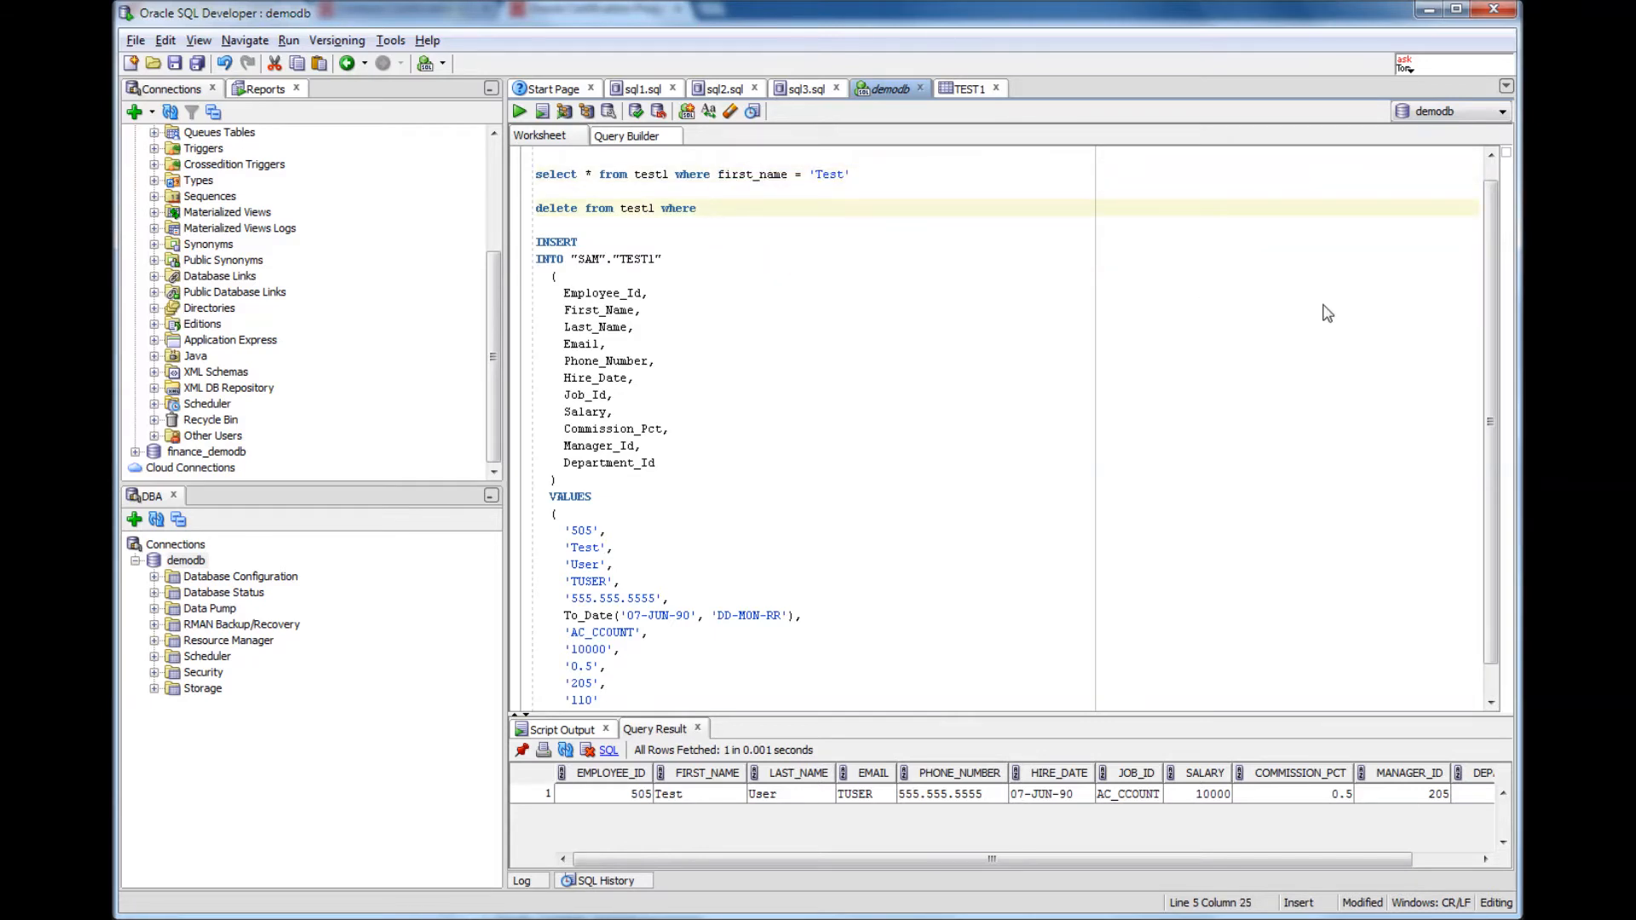
type("first_name = 'Test'")
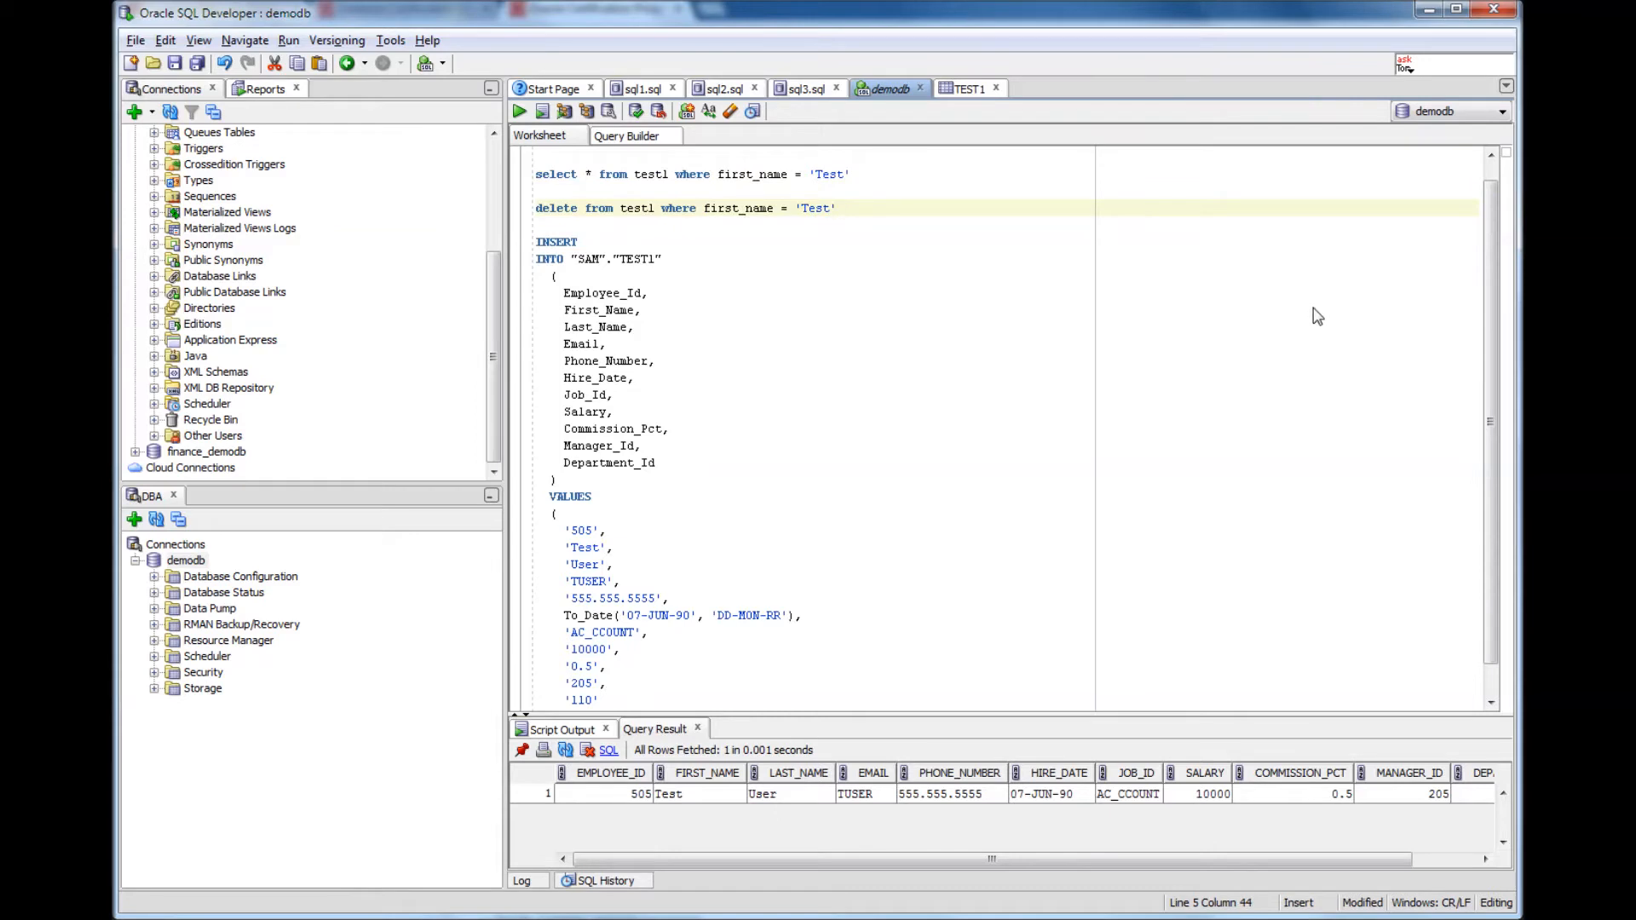
mouse_move(538, 214)
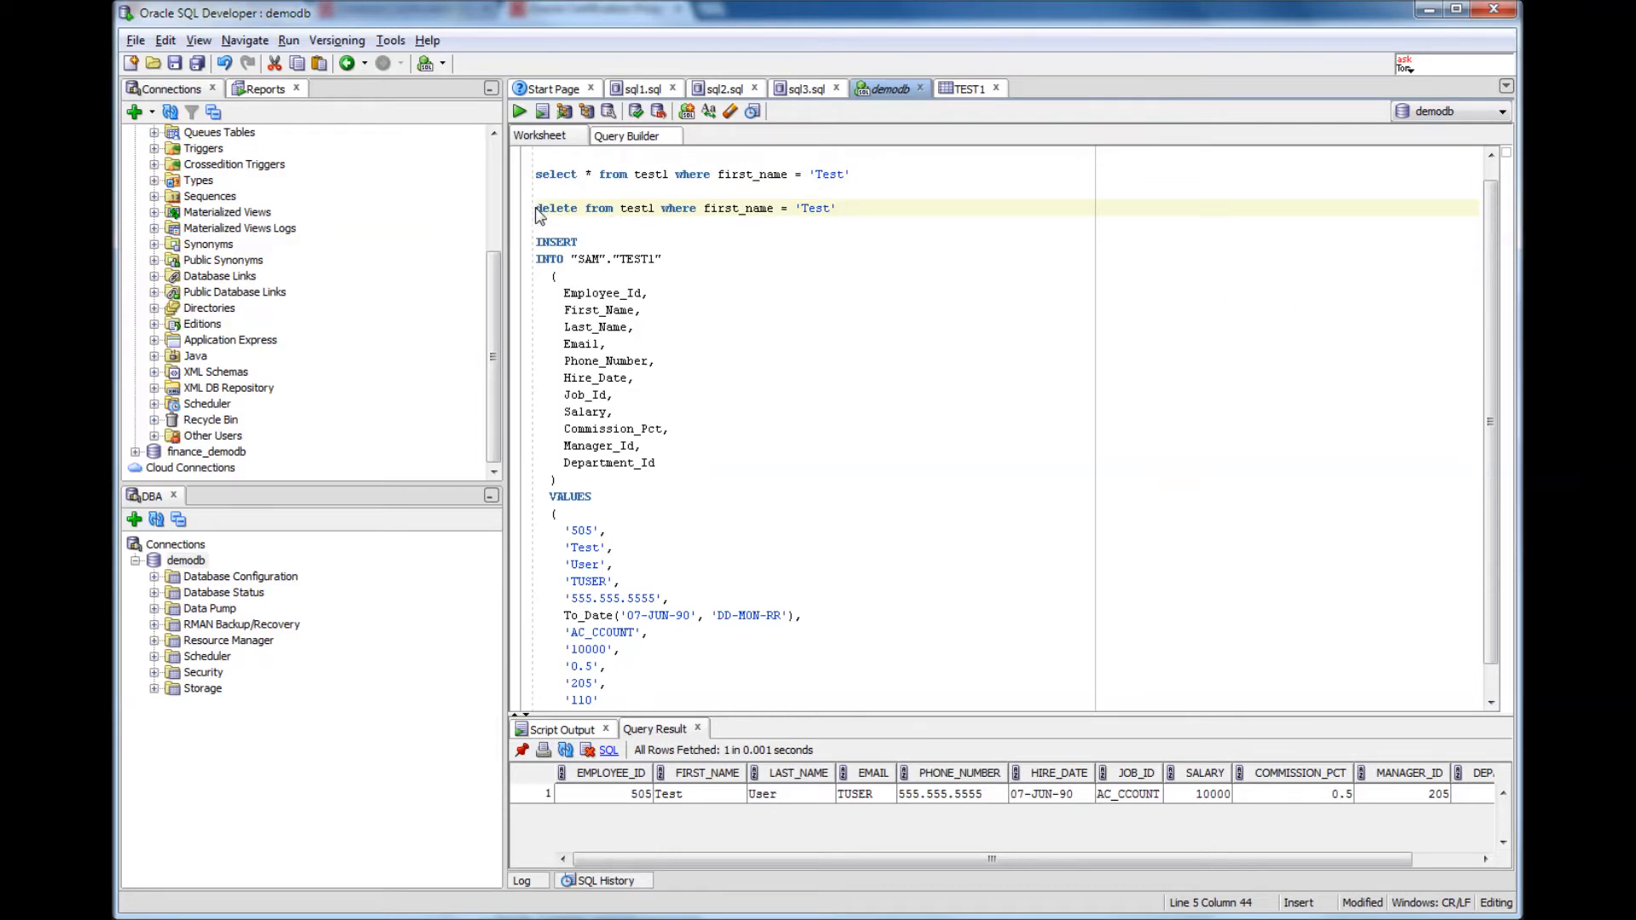
Step: Select the entire DELETE statement line in the worksheet
triple_click(684, 208)
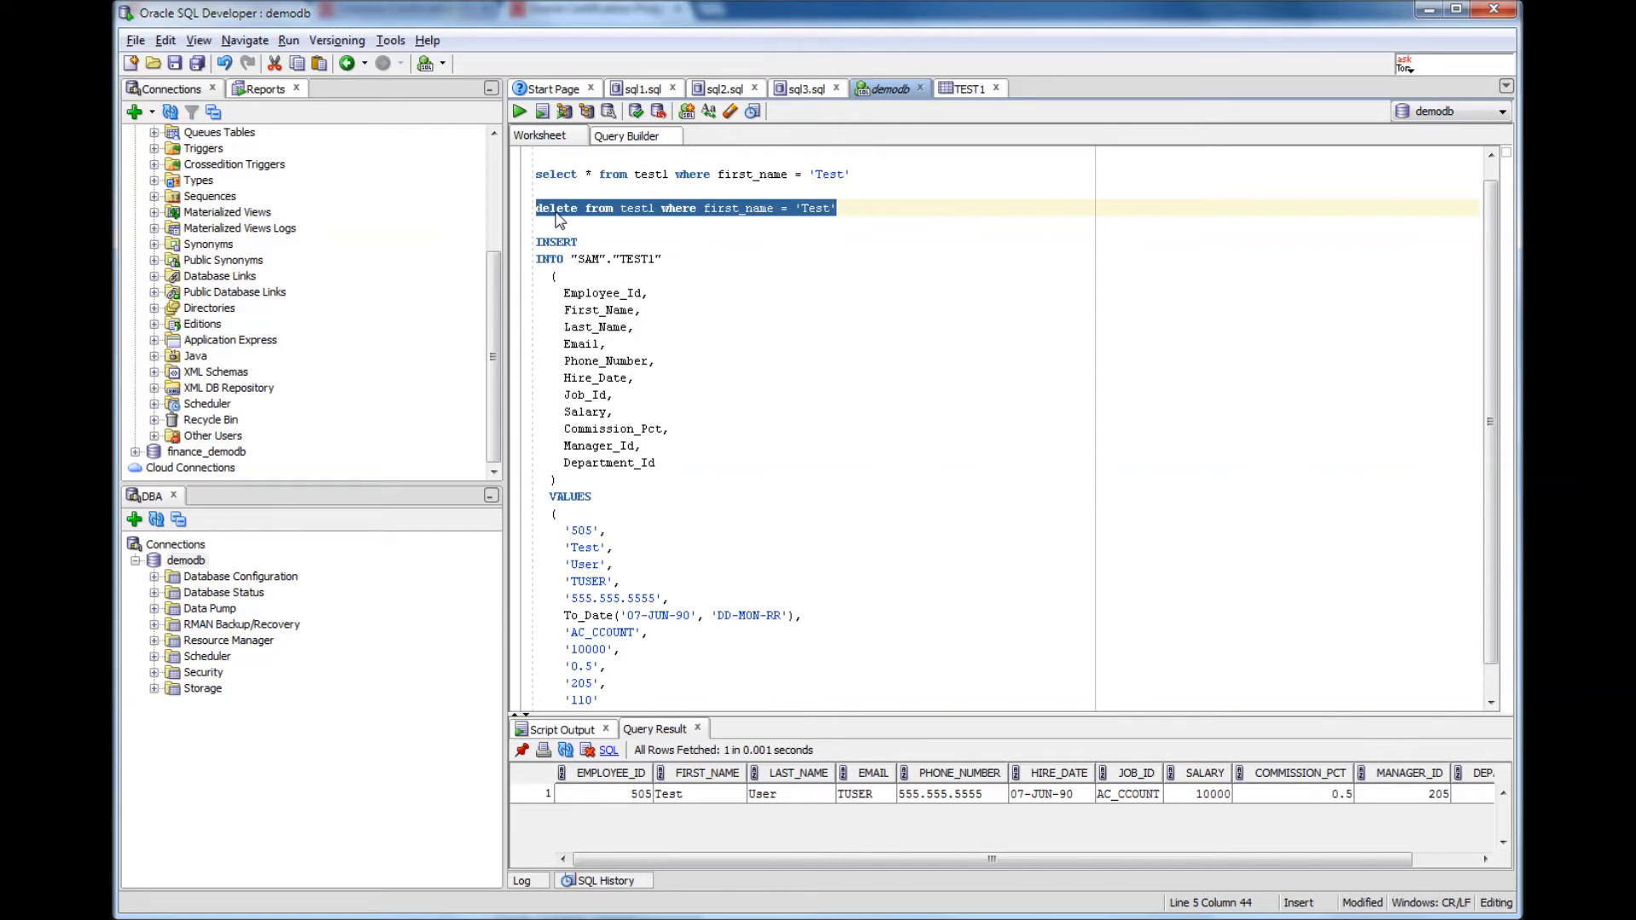
mouse_move(652, 216)
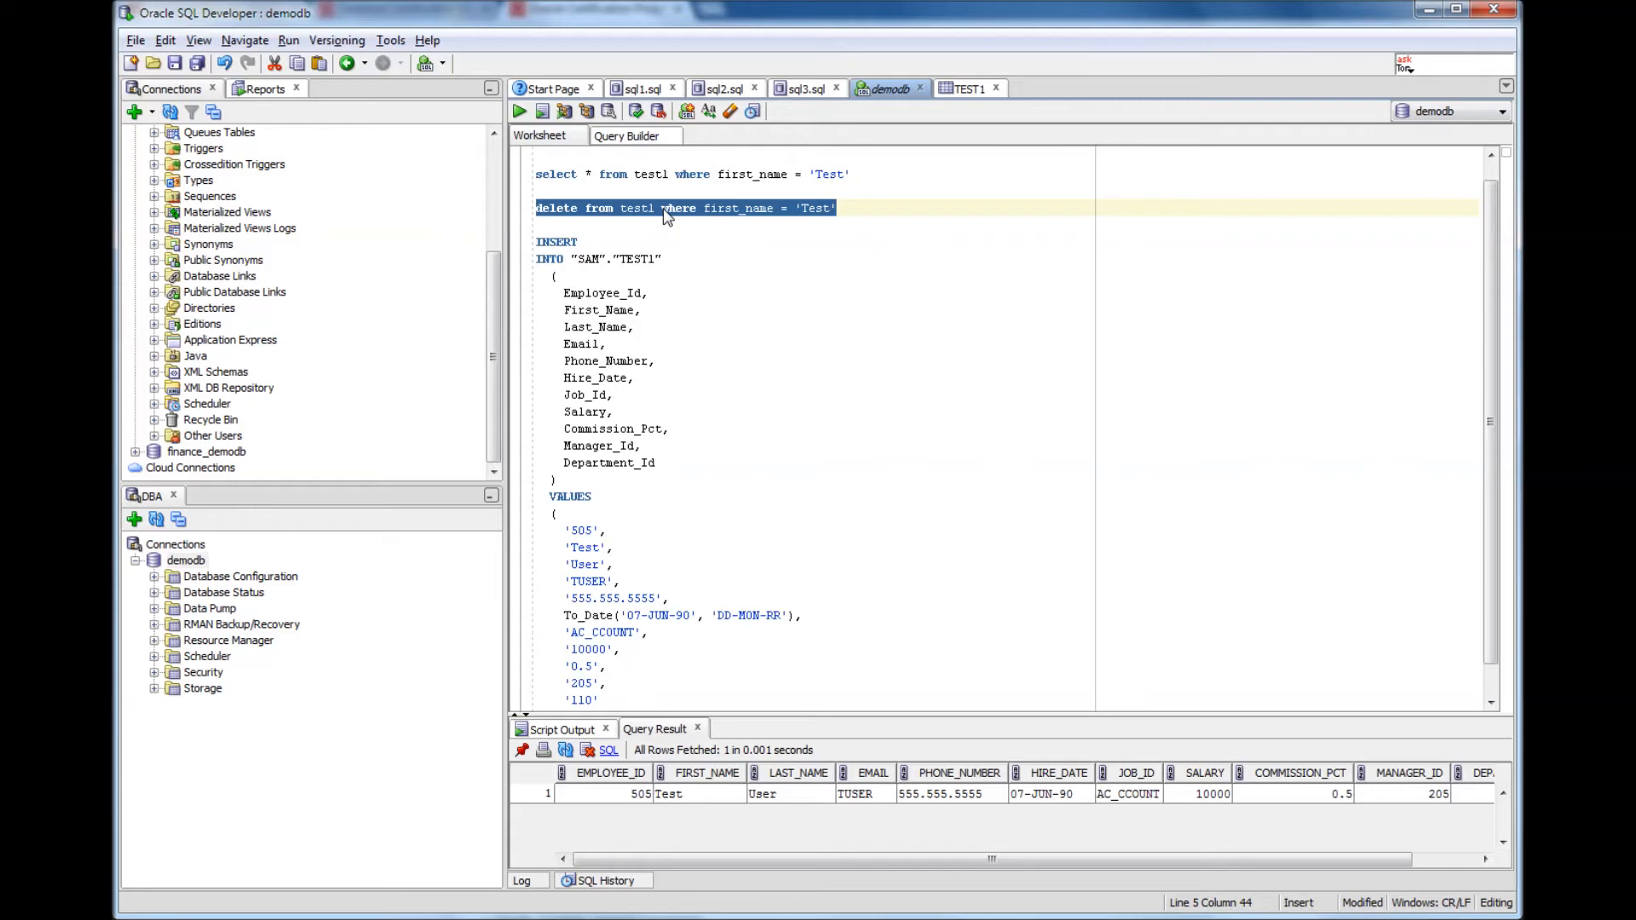
mouse_move(874, 227)
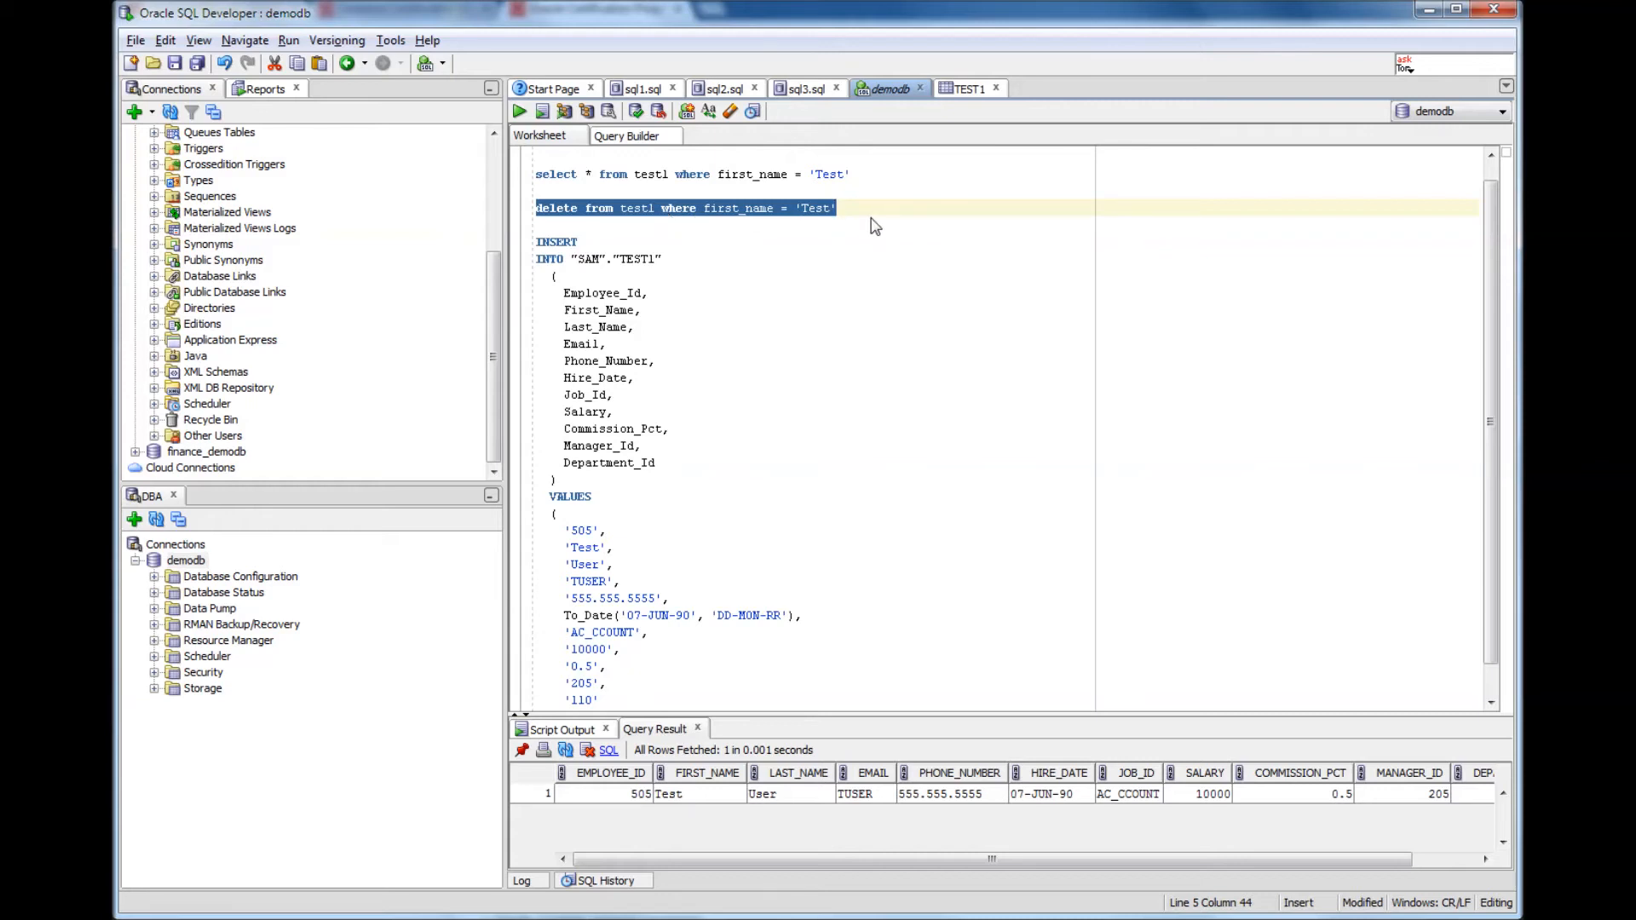
mouse_move(536, 219)
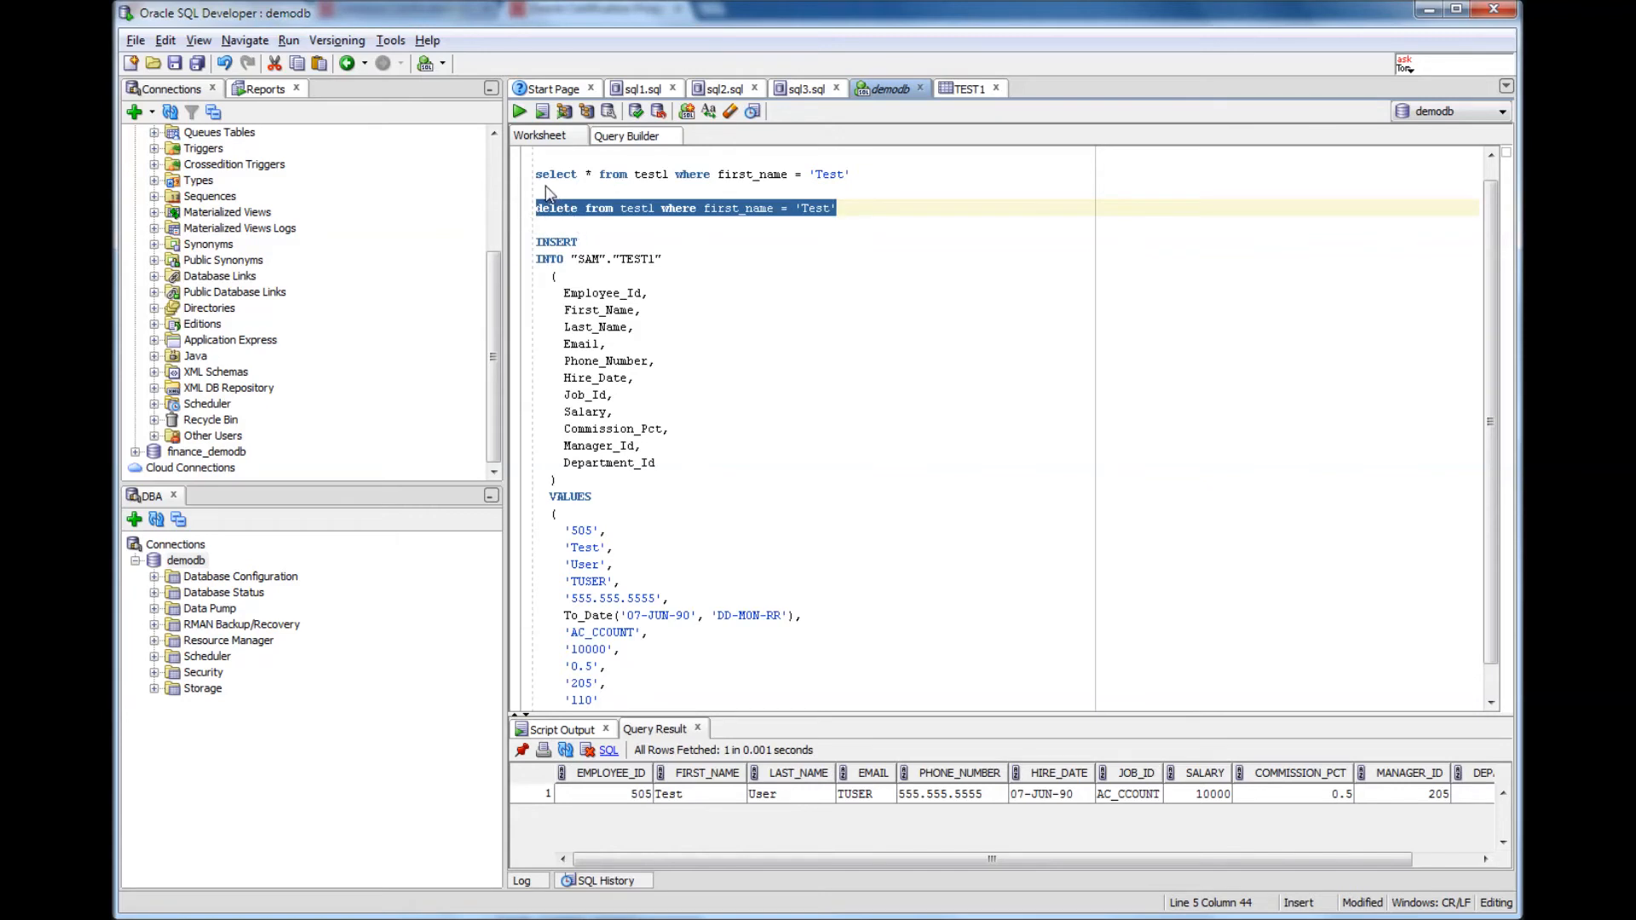
mouse_move(519, 110)
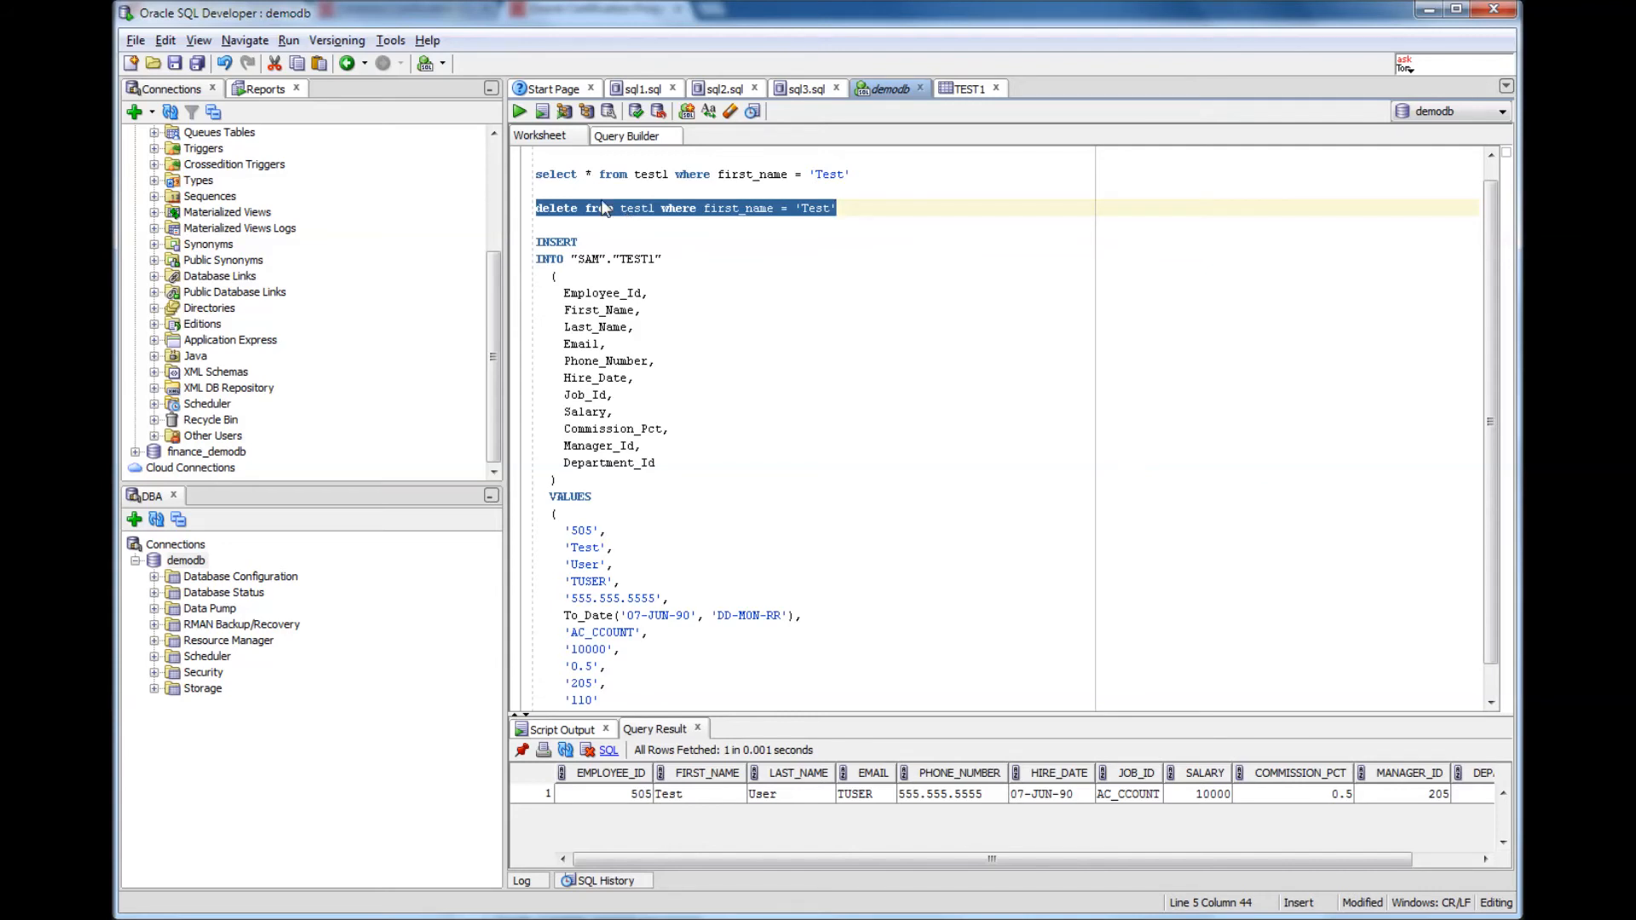
mouse_move(717, 223)
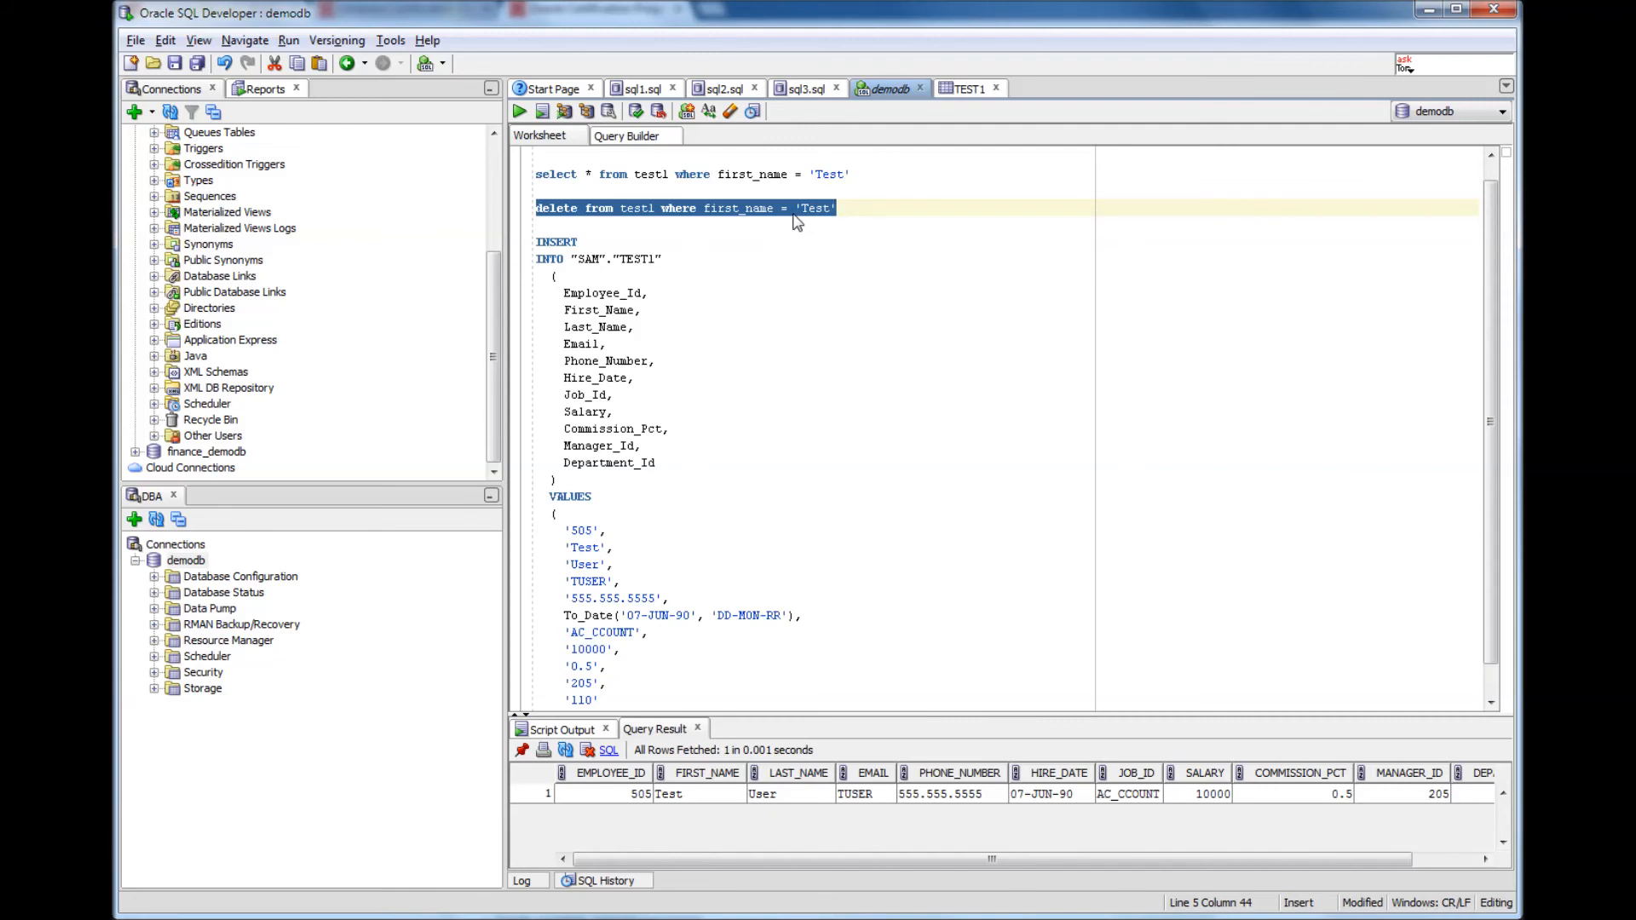
mouse_move(519, 112)
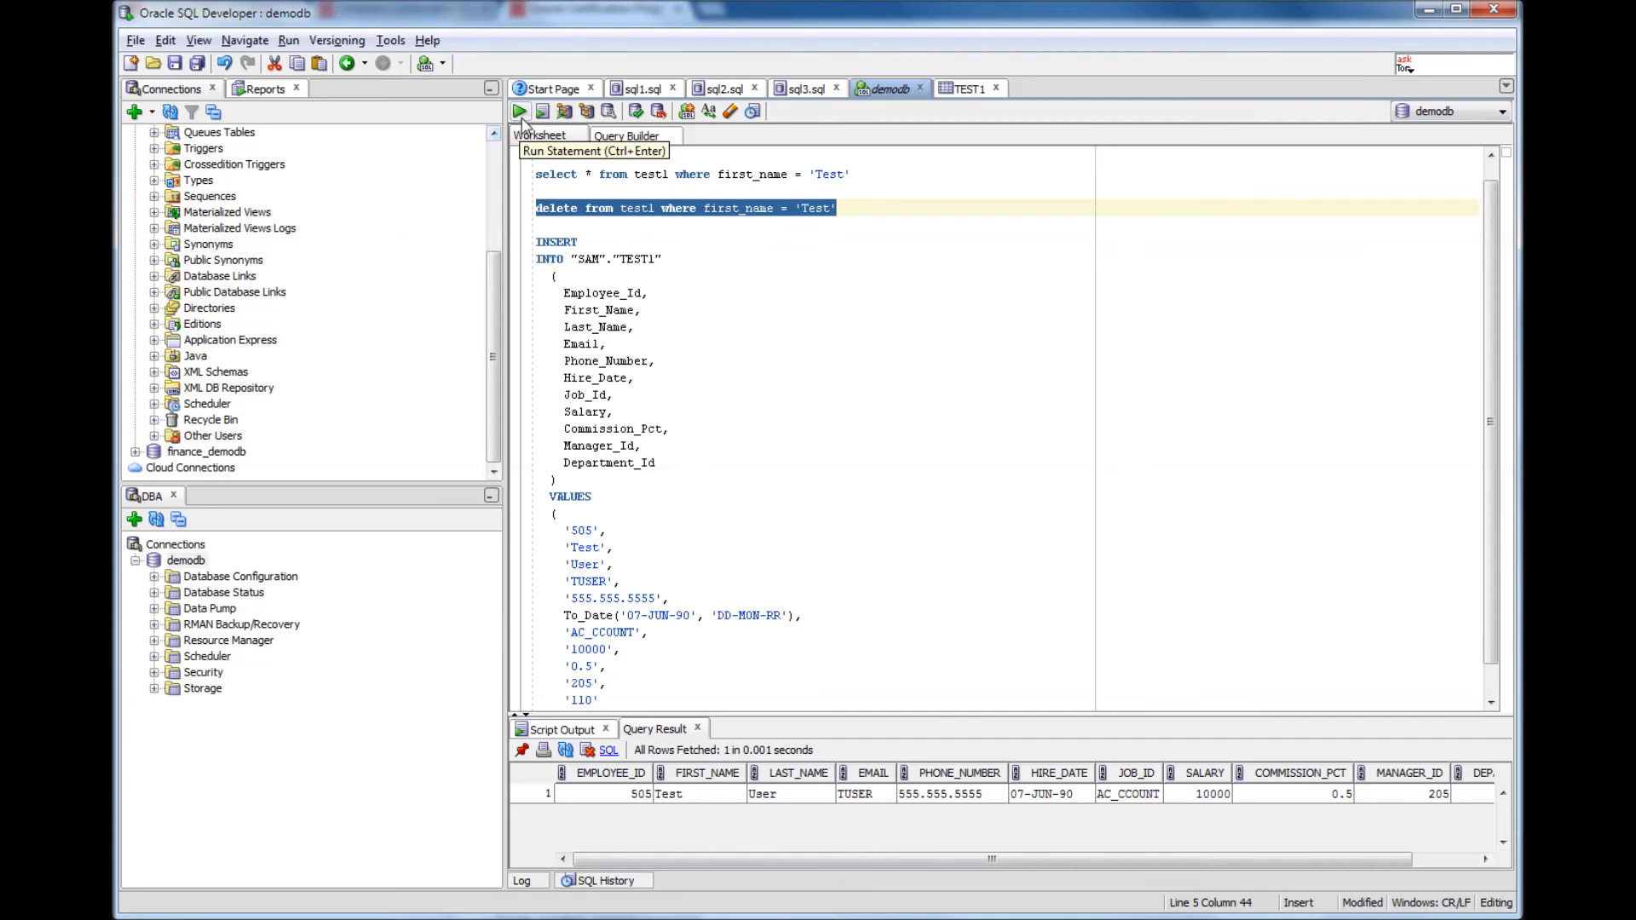
Step: Run the DELETE removing one TEST1 row, then re-run the SELECT to get zero rows
left_click(520, 111)
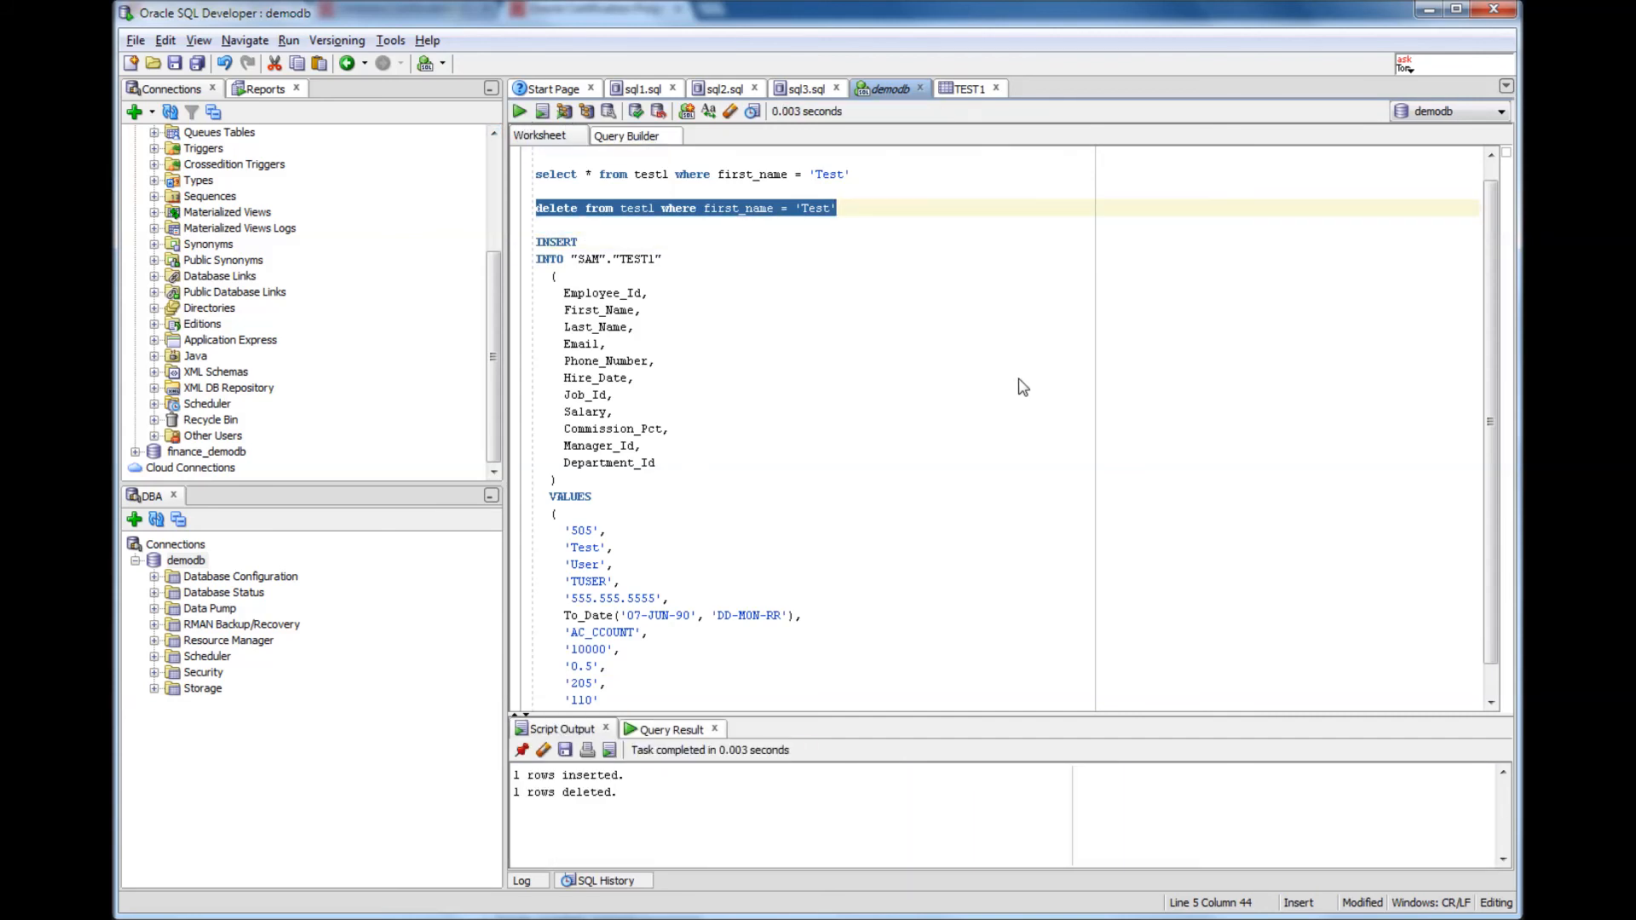
mouse_move(835, 373)
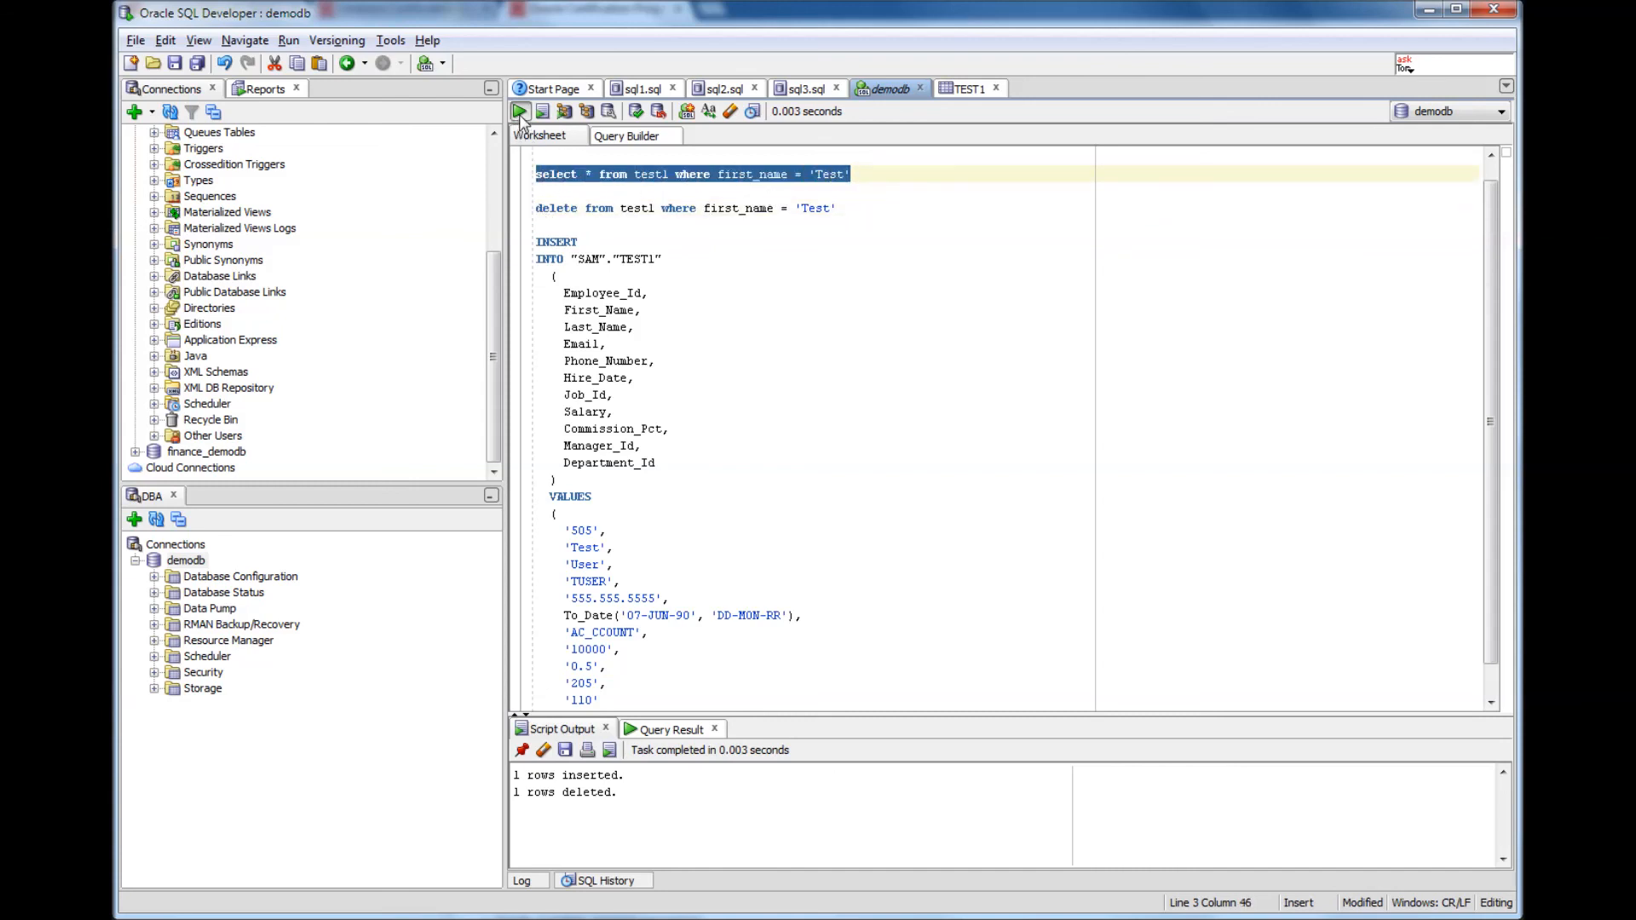
left_click(519, 111)
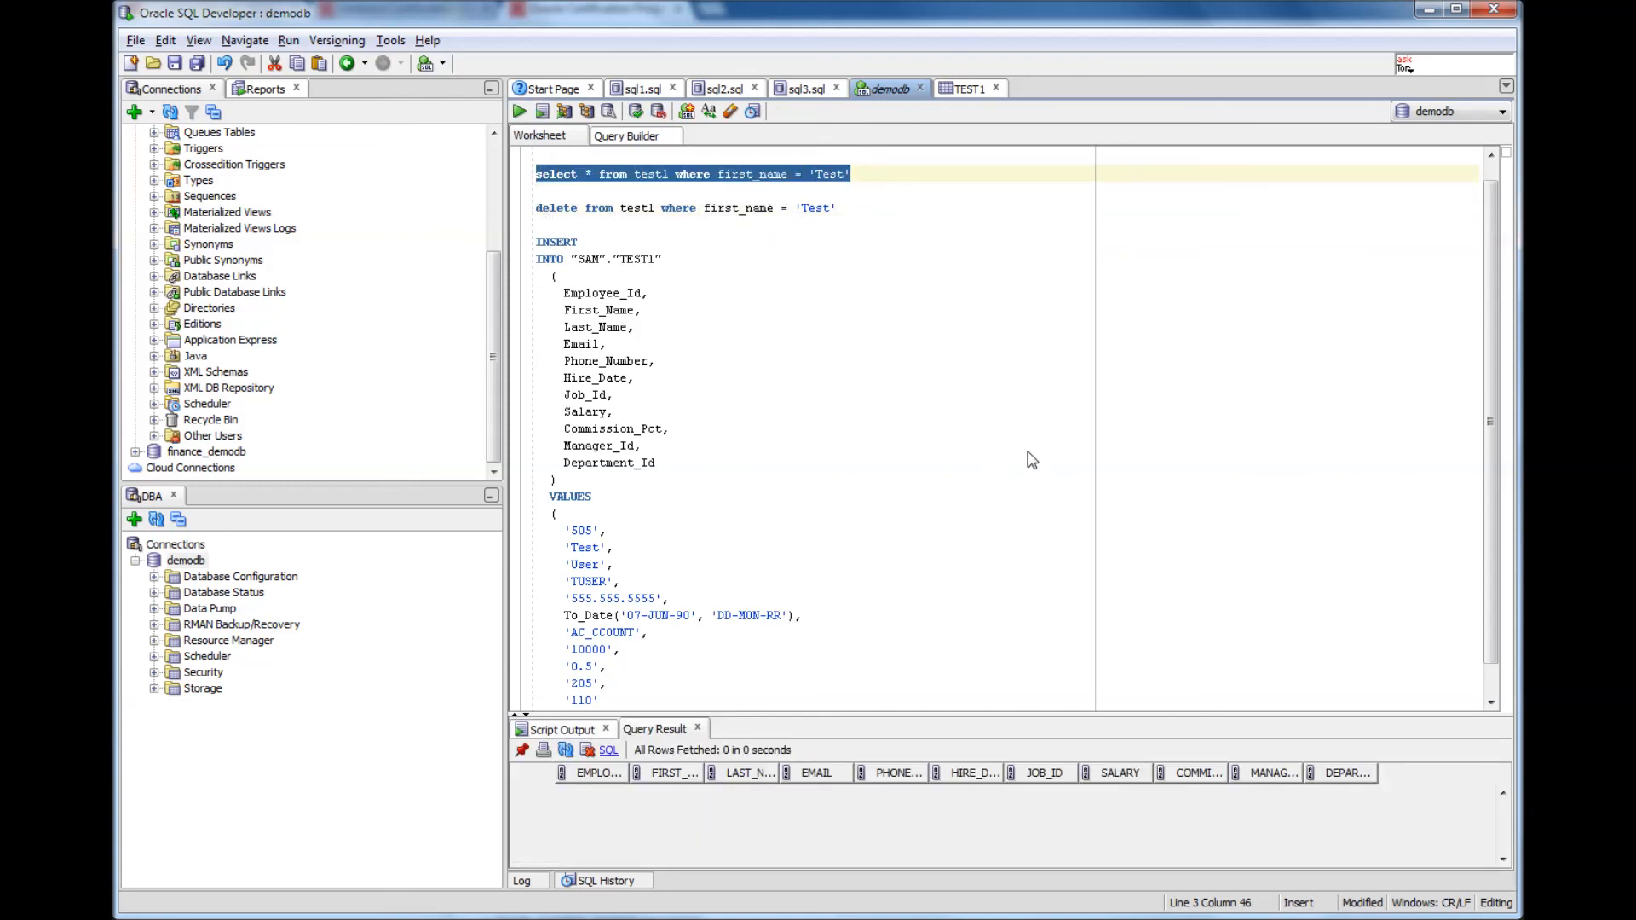